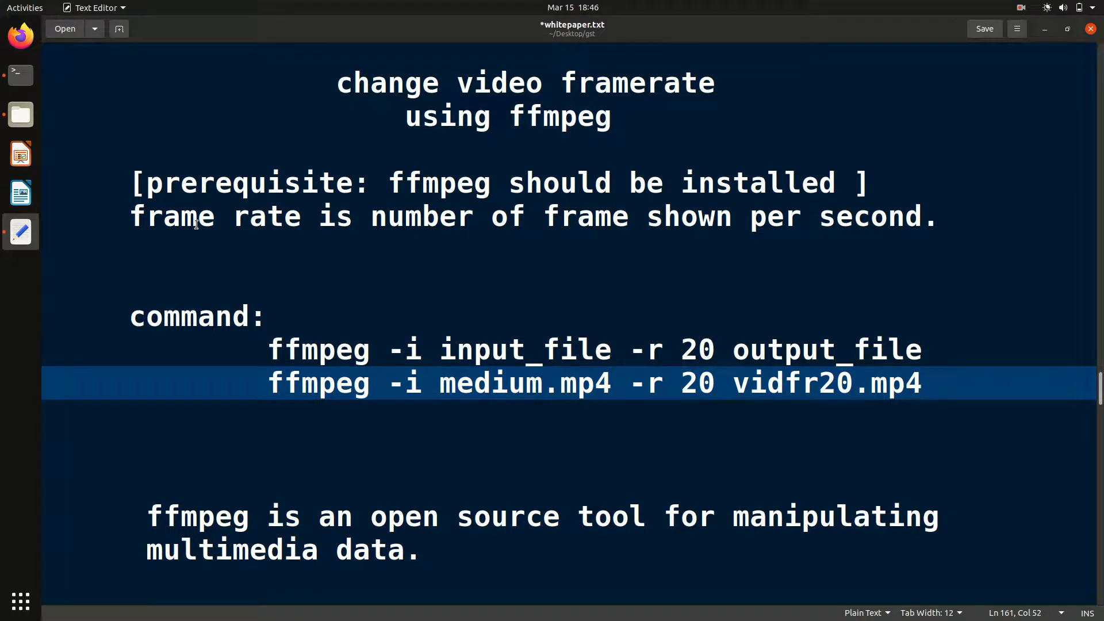
Review the ffmpeg framerate notes, moving through the prerequisite and command lines.
left_click(923, 383)
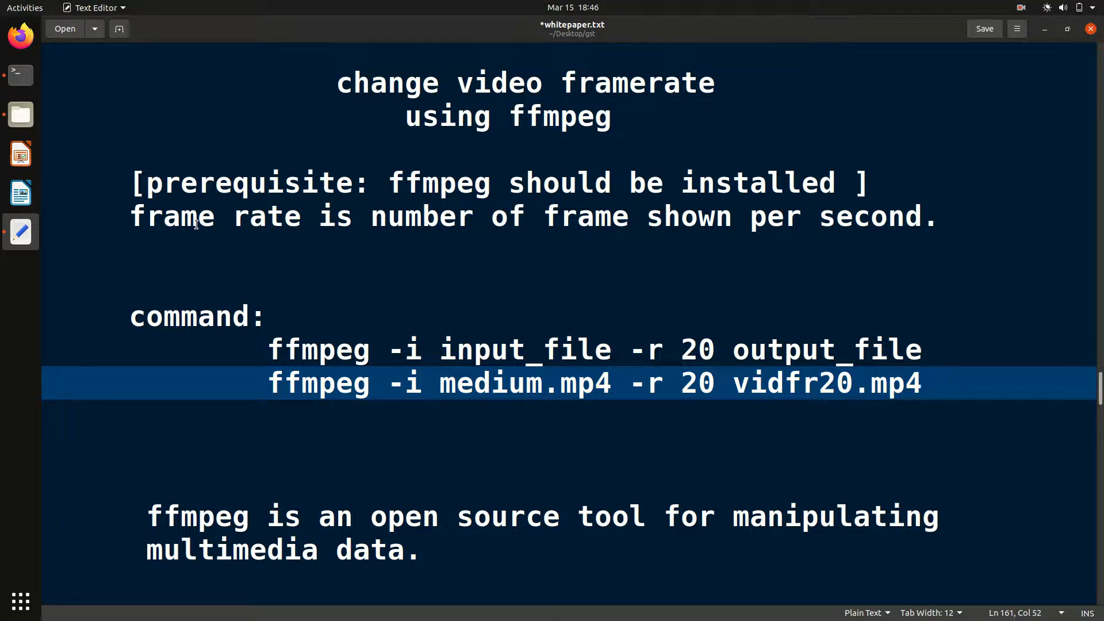
left_click(922, 384)
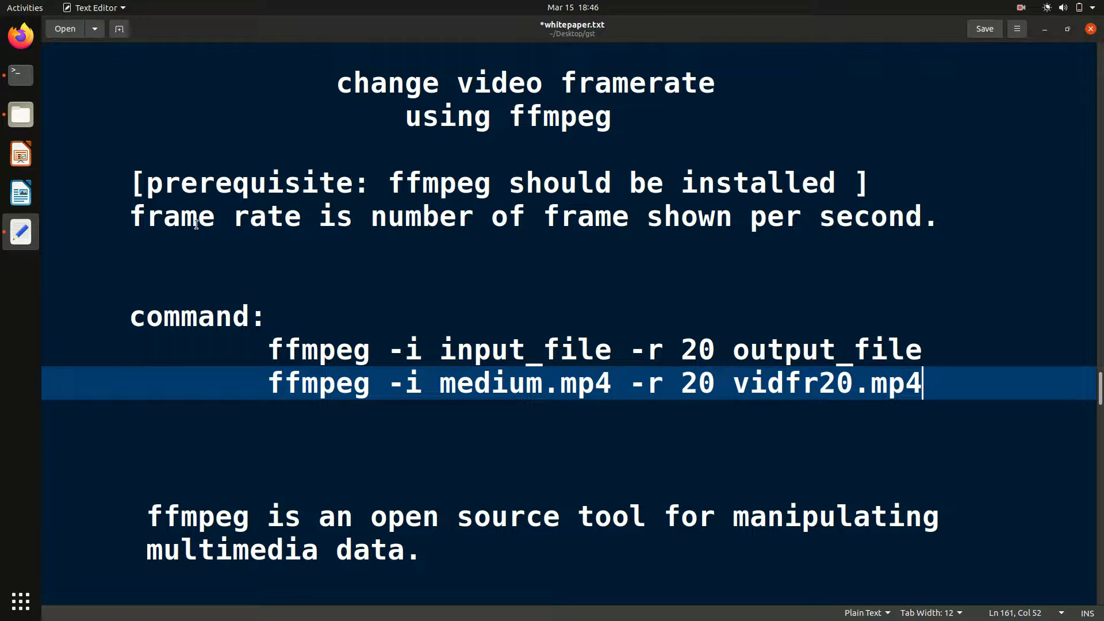
mouse_move(159, 228)
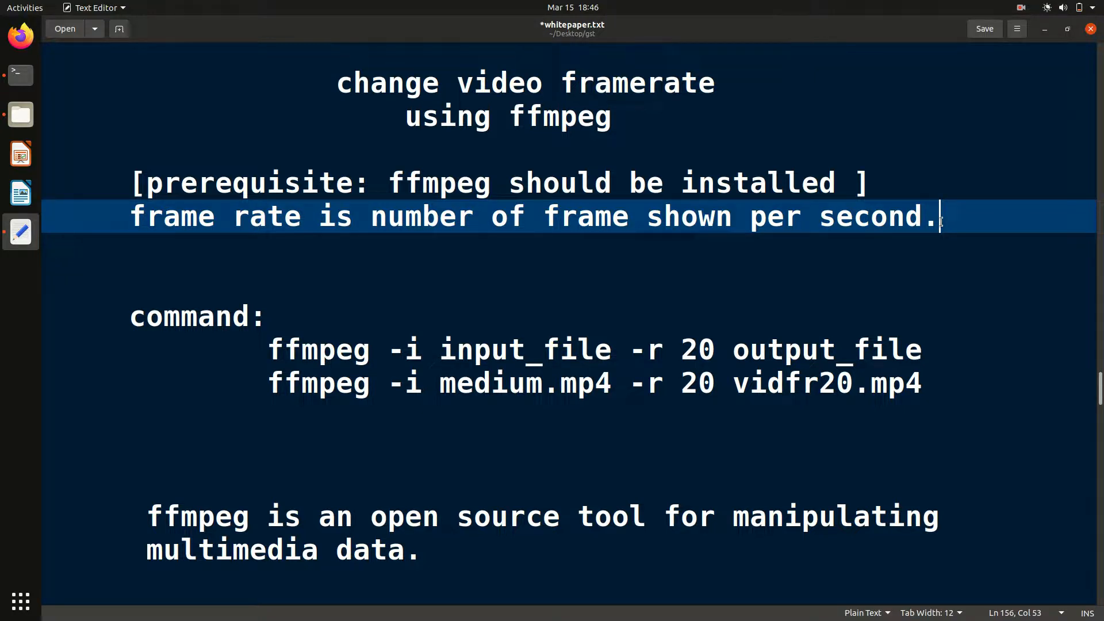
mouse_move(880, 184)
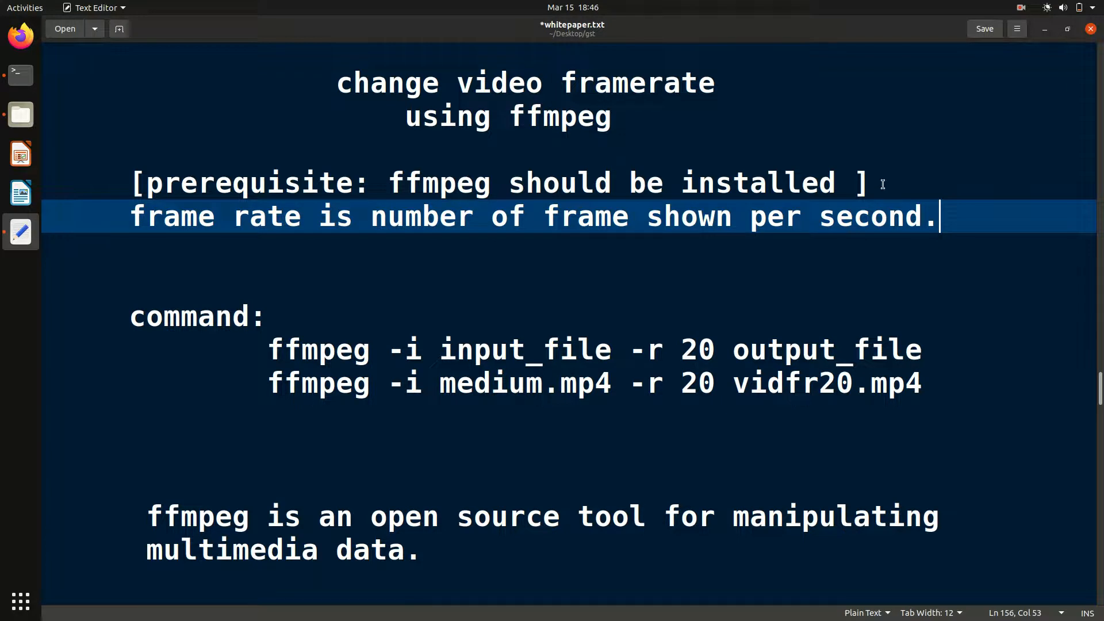
key("up")
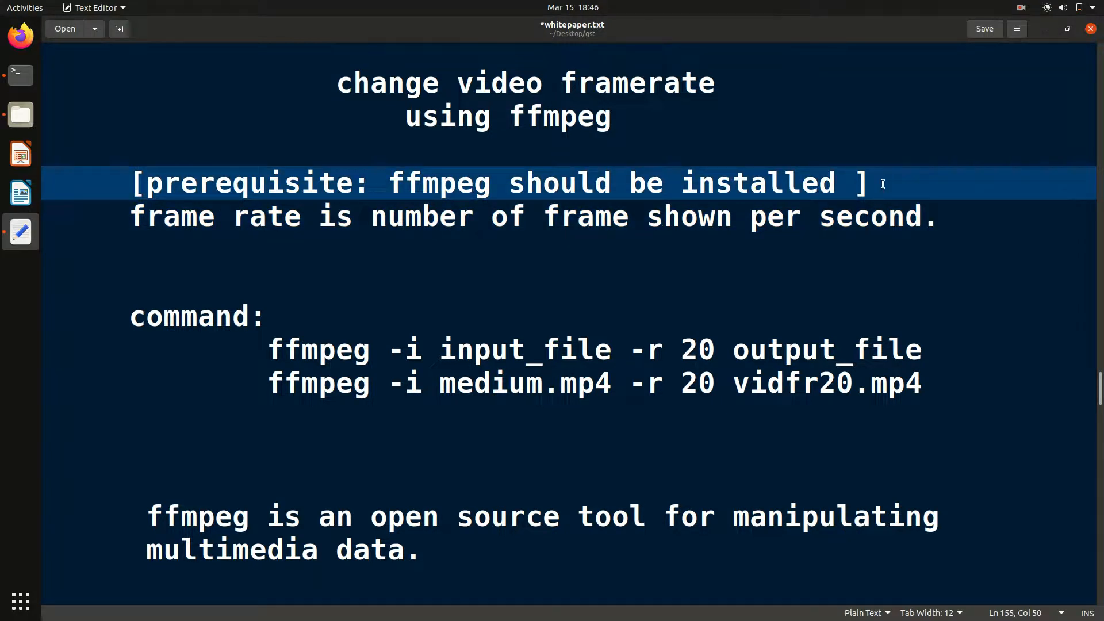
left_click(887, 183)
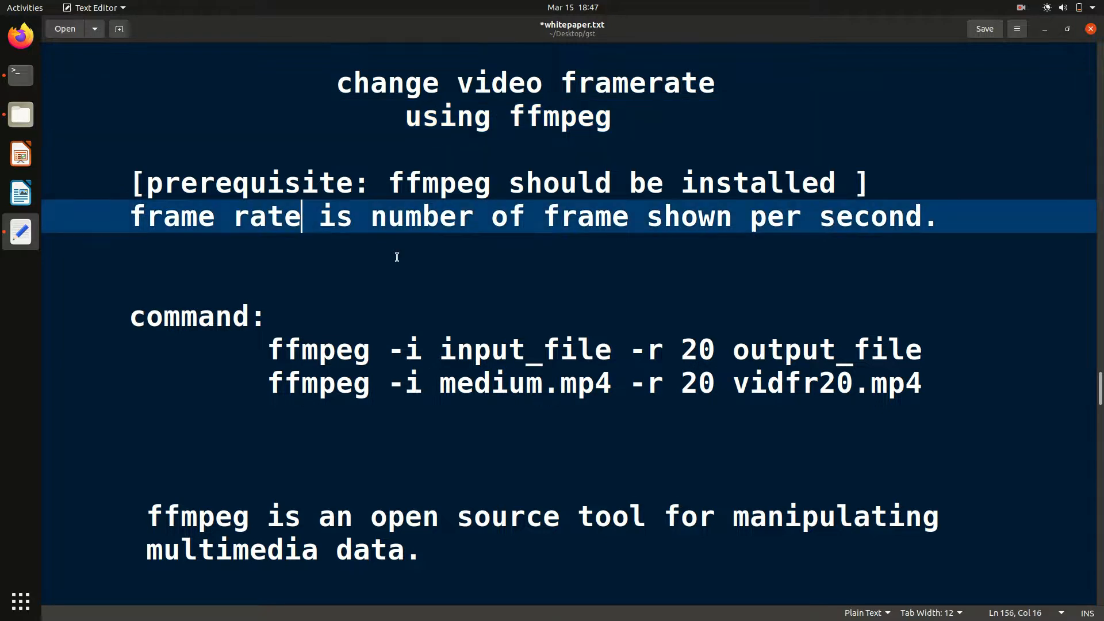
mouse_move(270, 308)
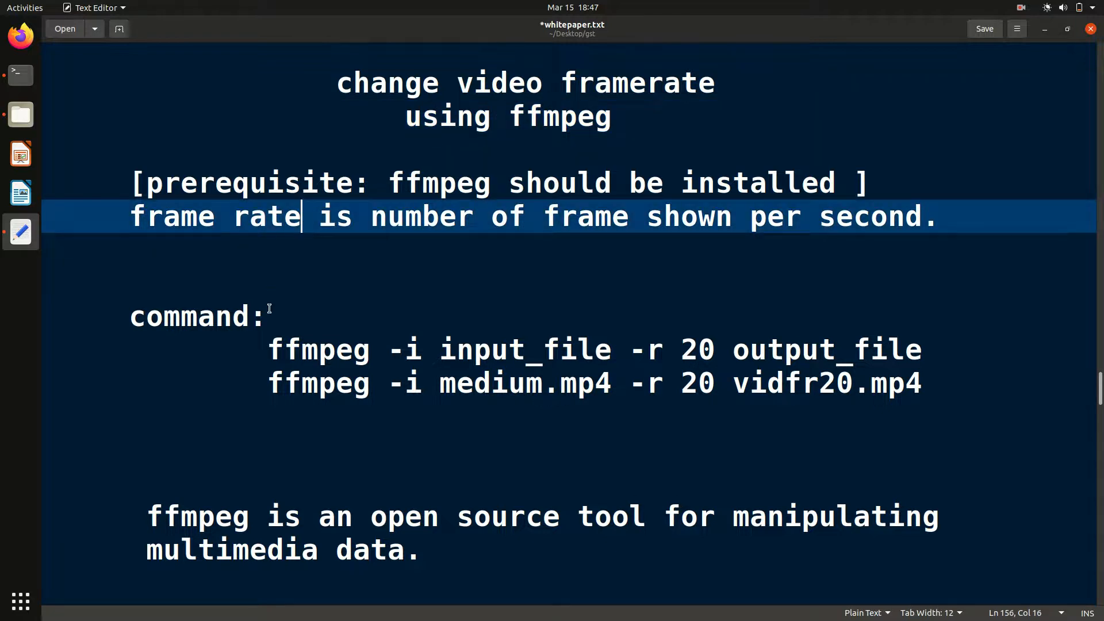
left_click(197, 318)
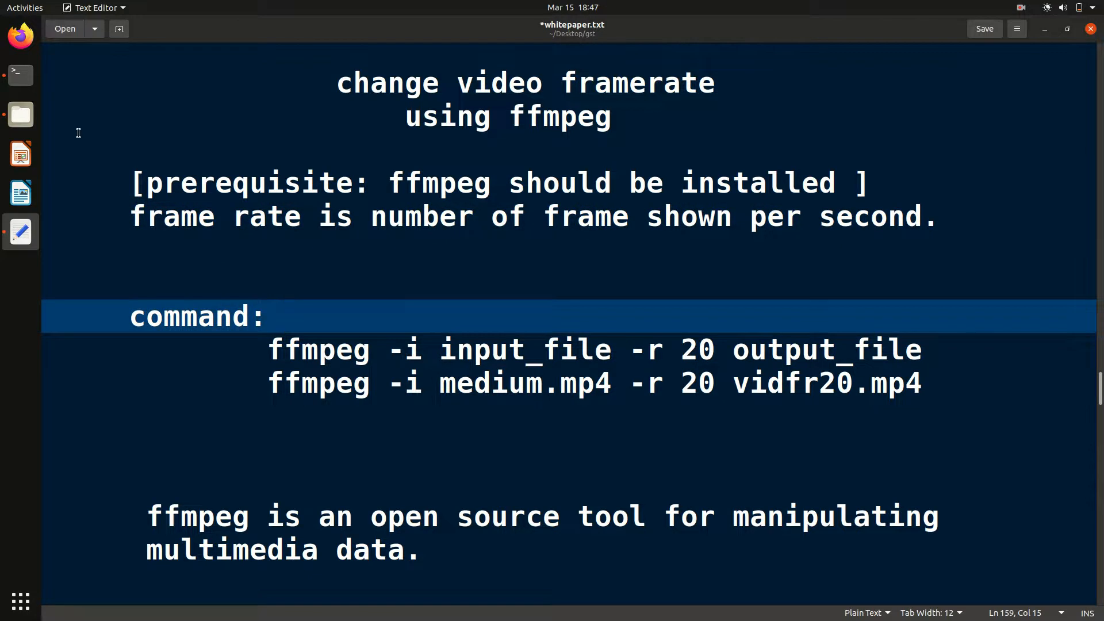
Check medium.mp4's properties in Files report 29.97 fps, then return to the notes.
left_click(20, 115)
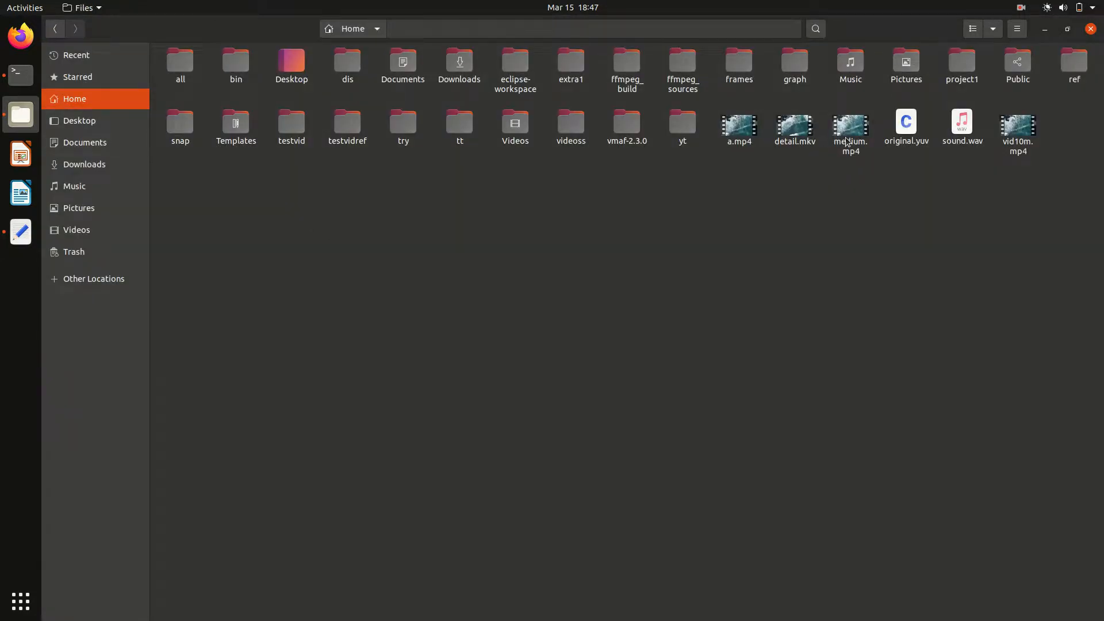
right_click(850, 126)
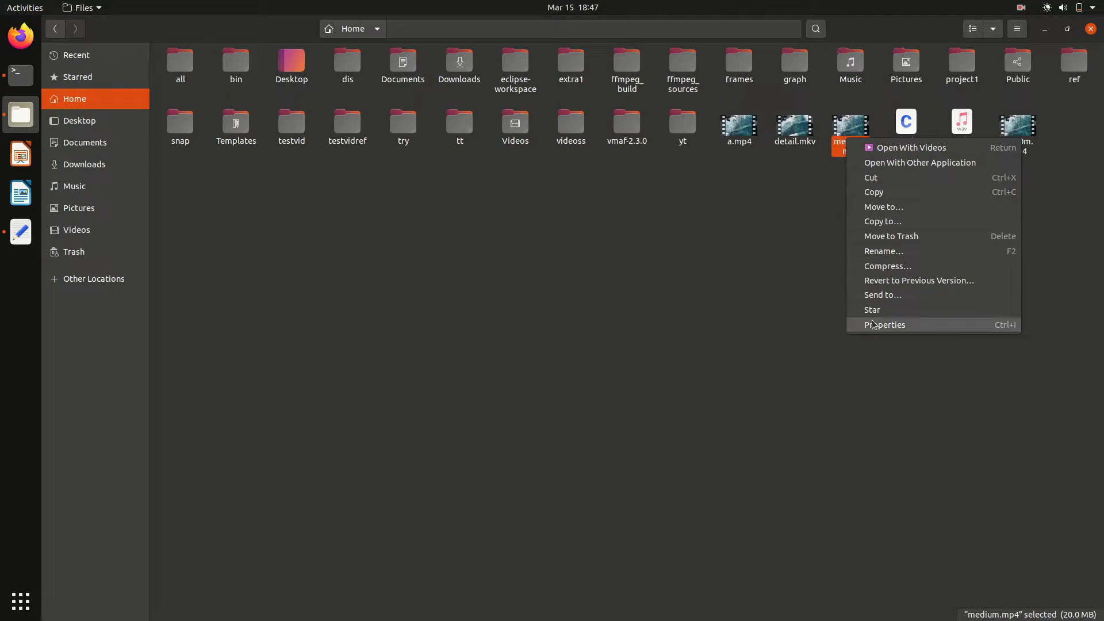
left_click(883, 325)
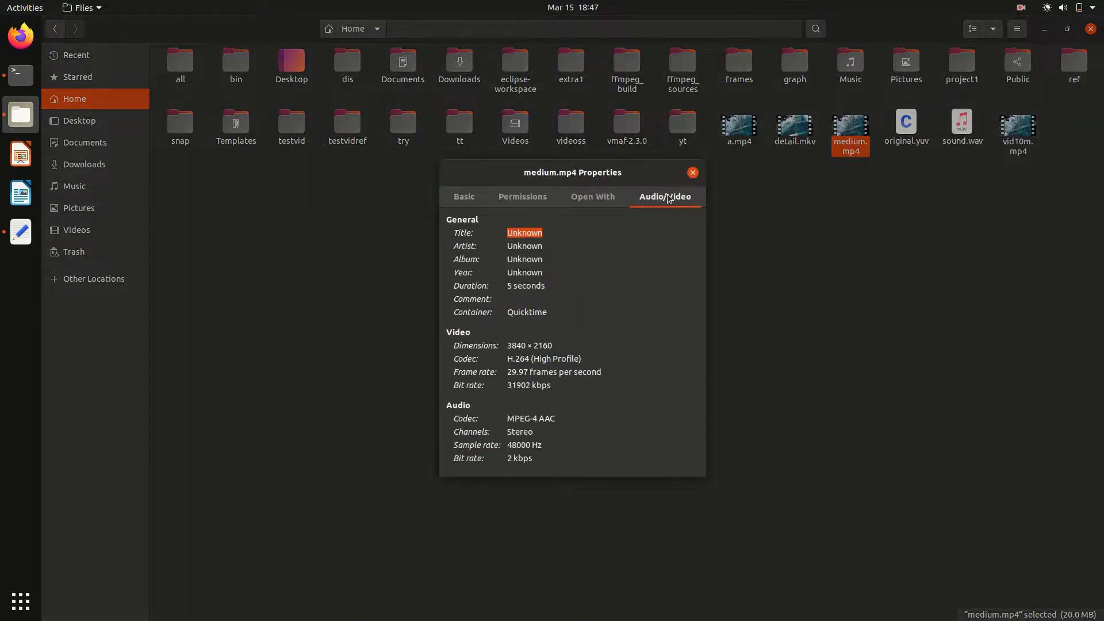
mouse_move(471, 378)
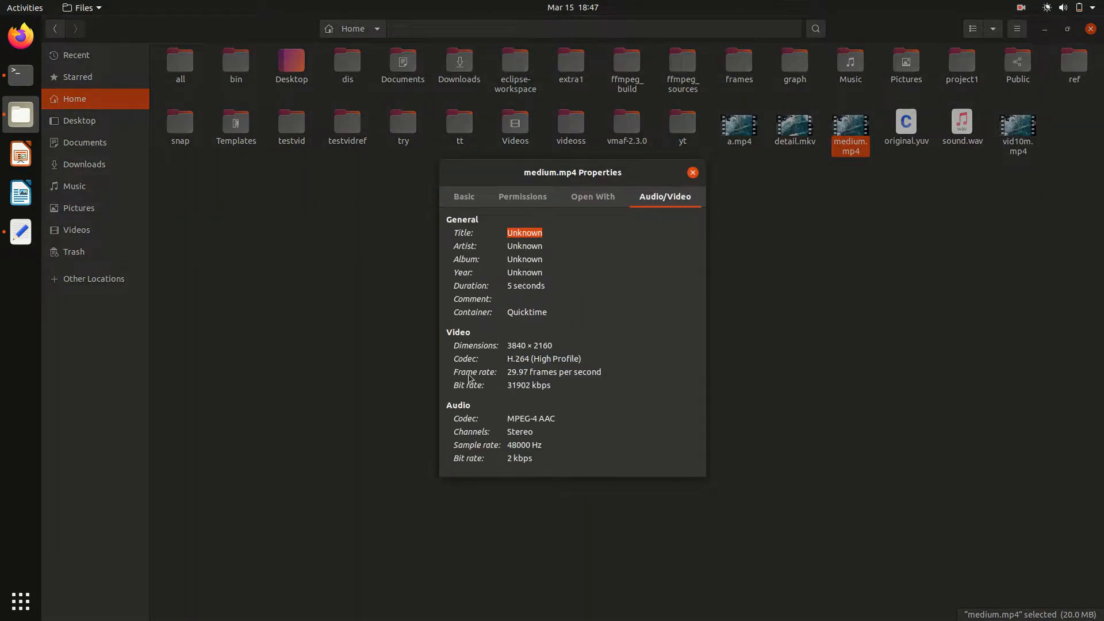
mouse_move(515, 372)
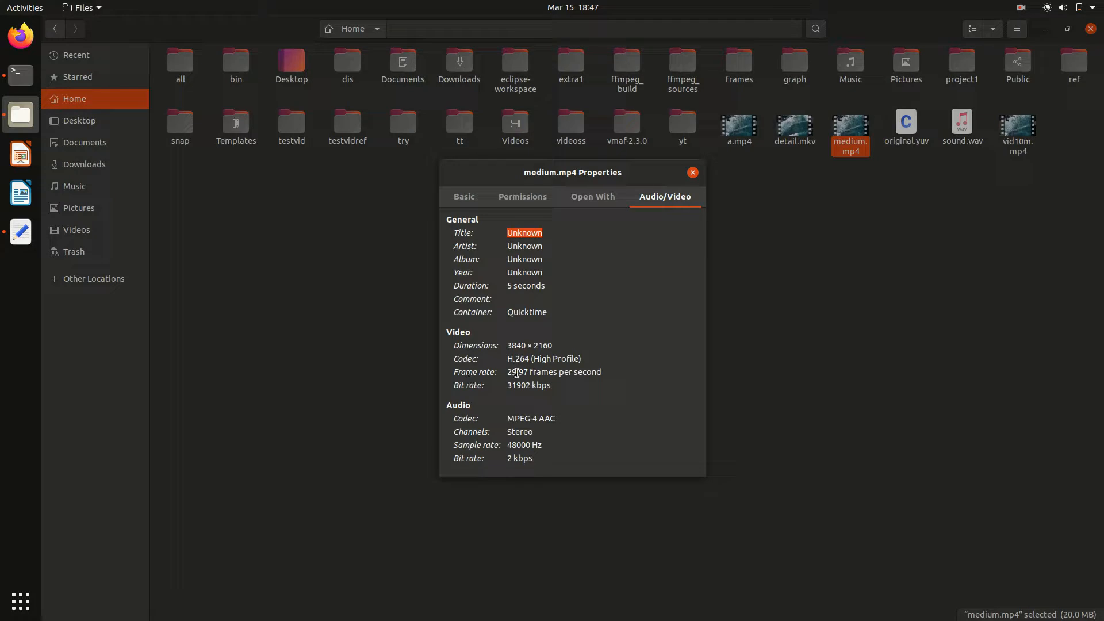
mouse_move(611, 373)
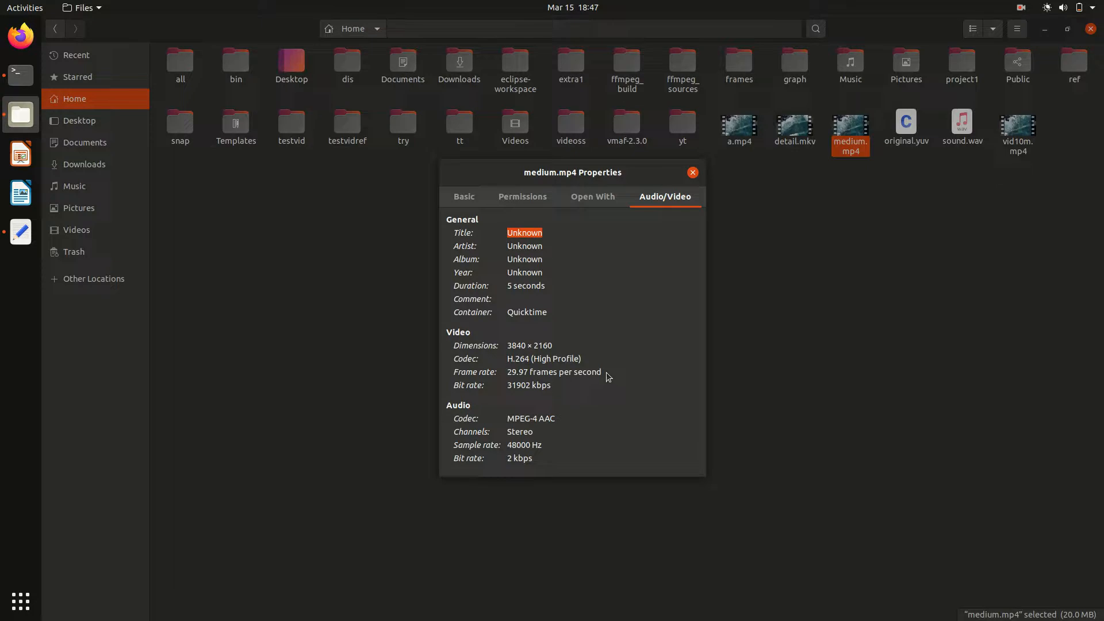
mouse_move(517, 373)
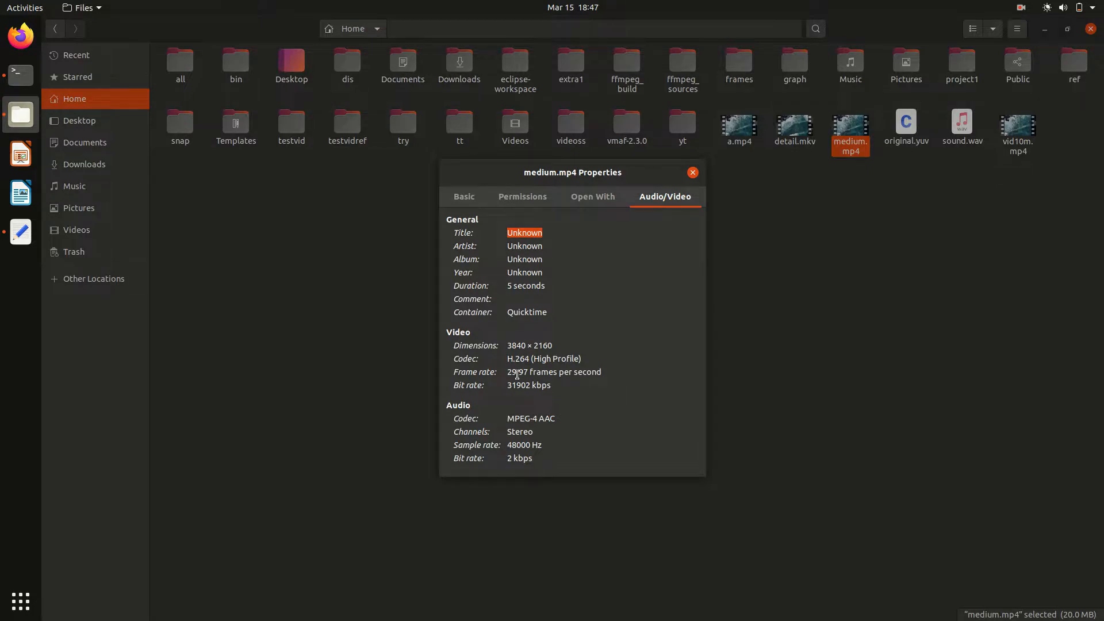
left_click(693, 173)
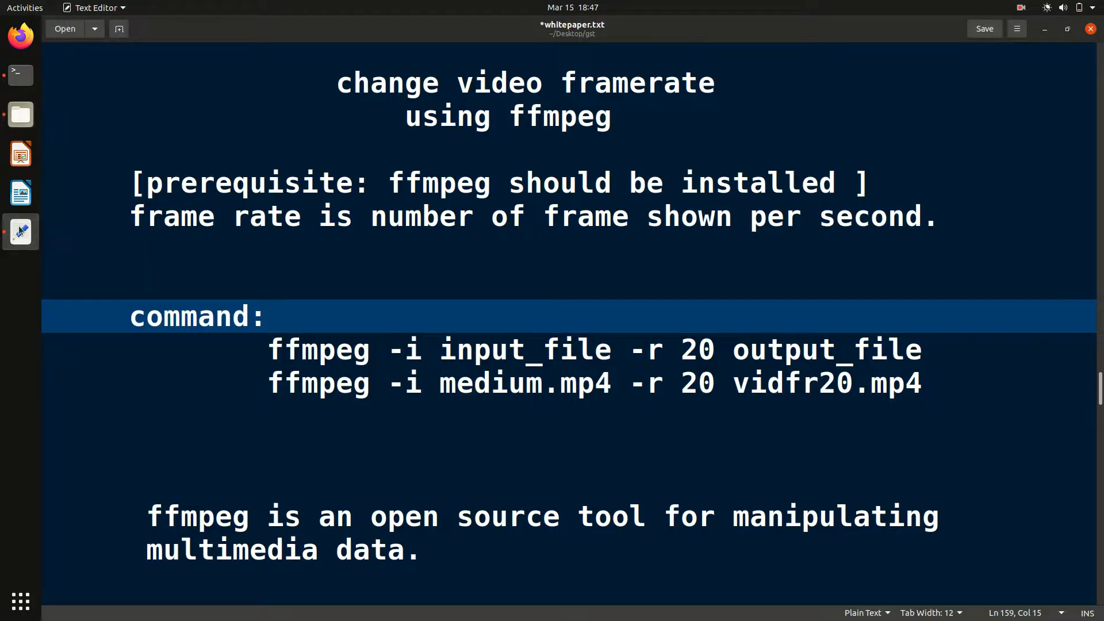
Run ffmpeg -i medium.mp4 -r 20 vidfr20.mp4 in Terminal to make a 20 fps copy.
left_click(20, 74)
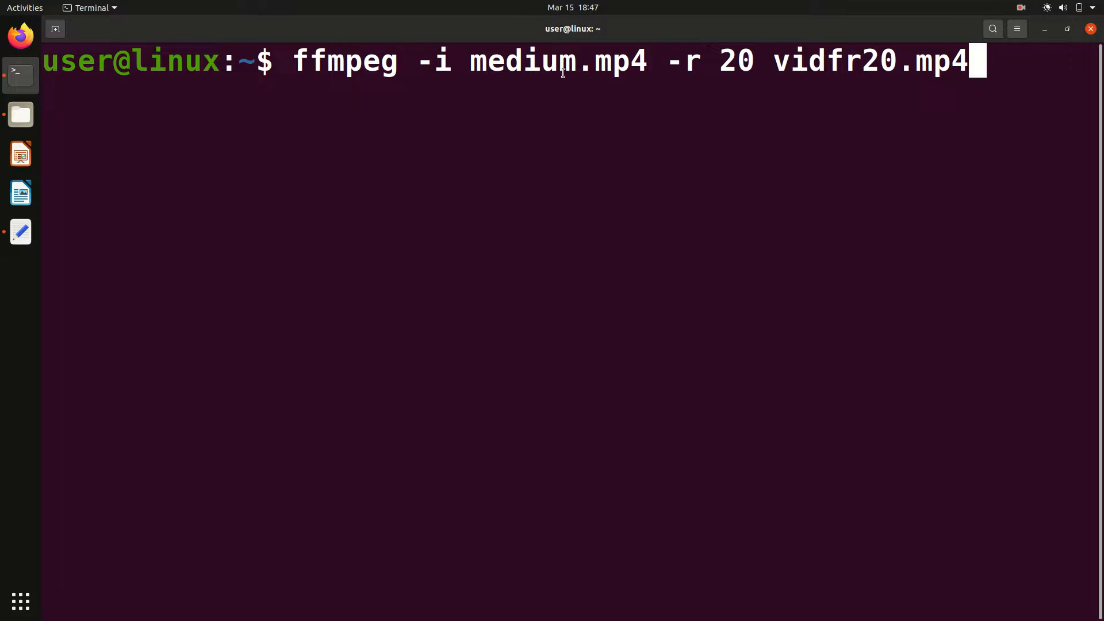
double_click(362, 60)
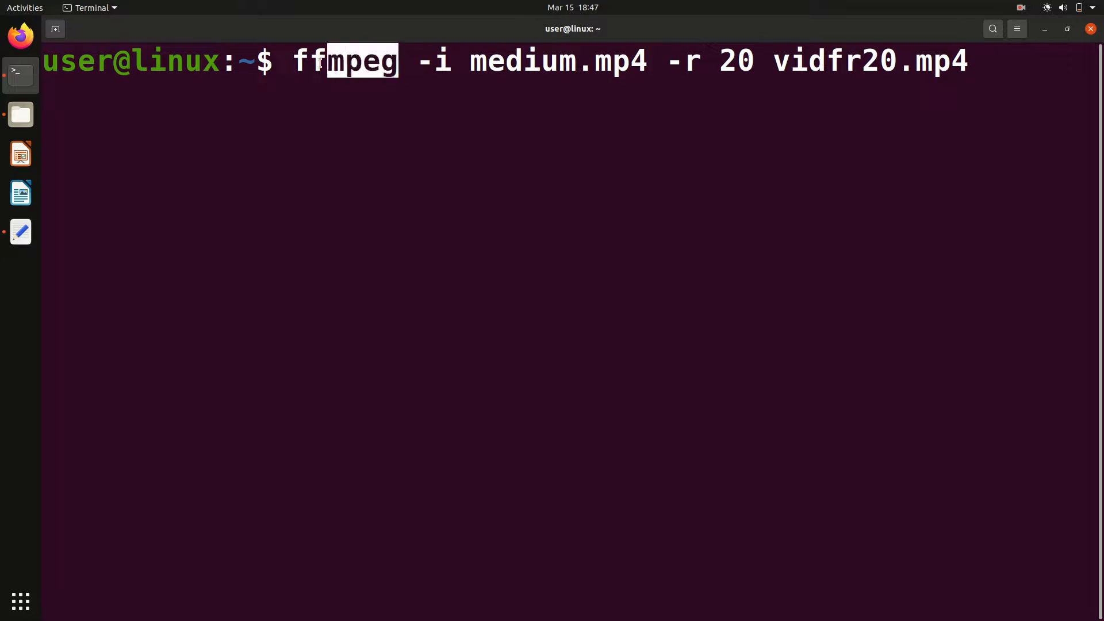
left_click(352, 61)
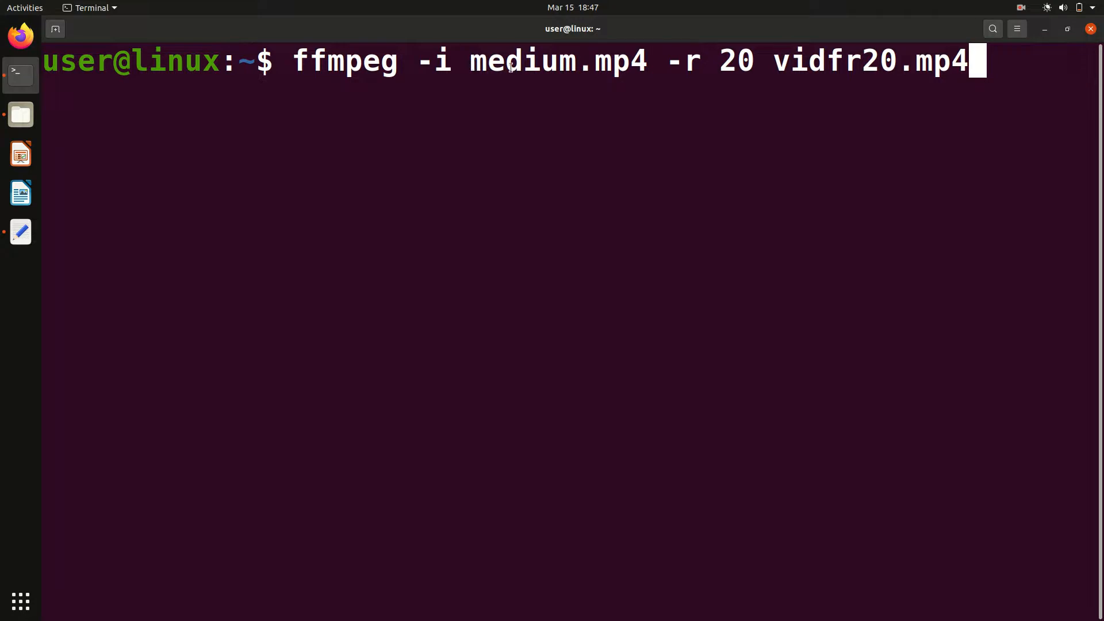
mouse_move(20, 114)
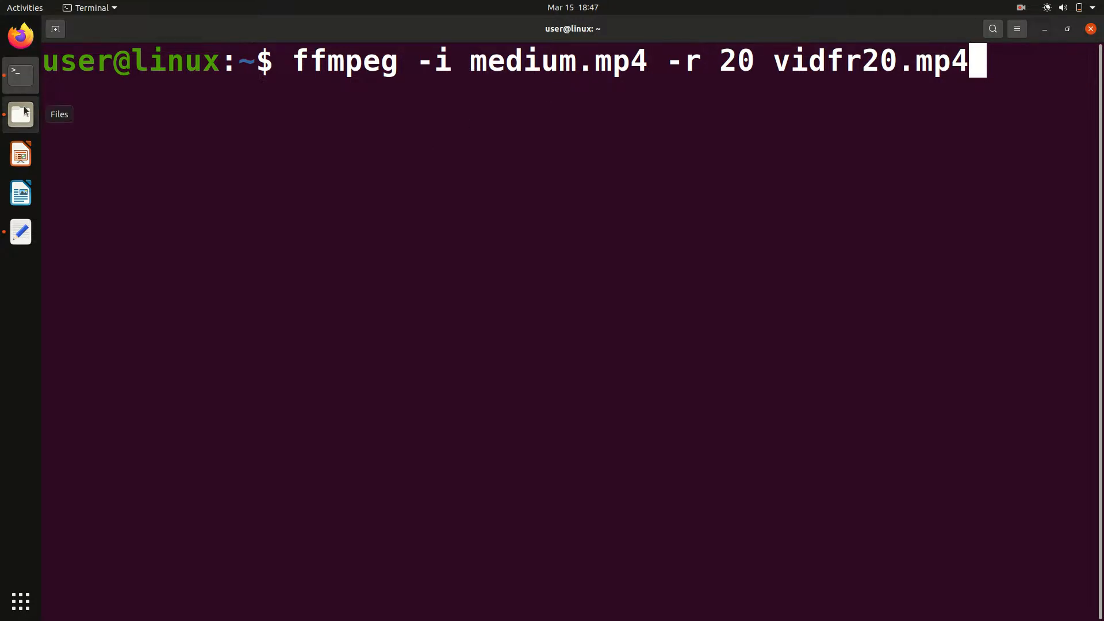
left_click(20, 114)
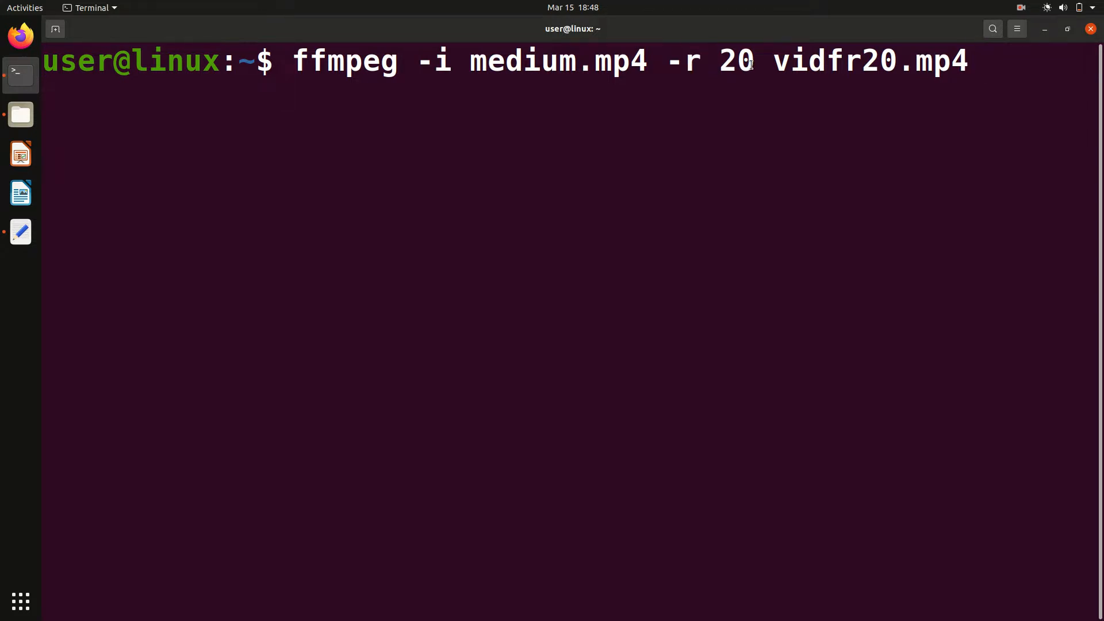
double_click(727, 61)
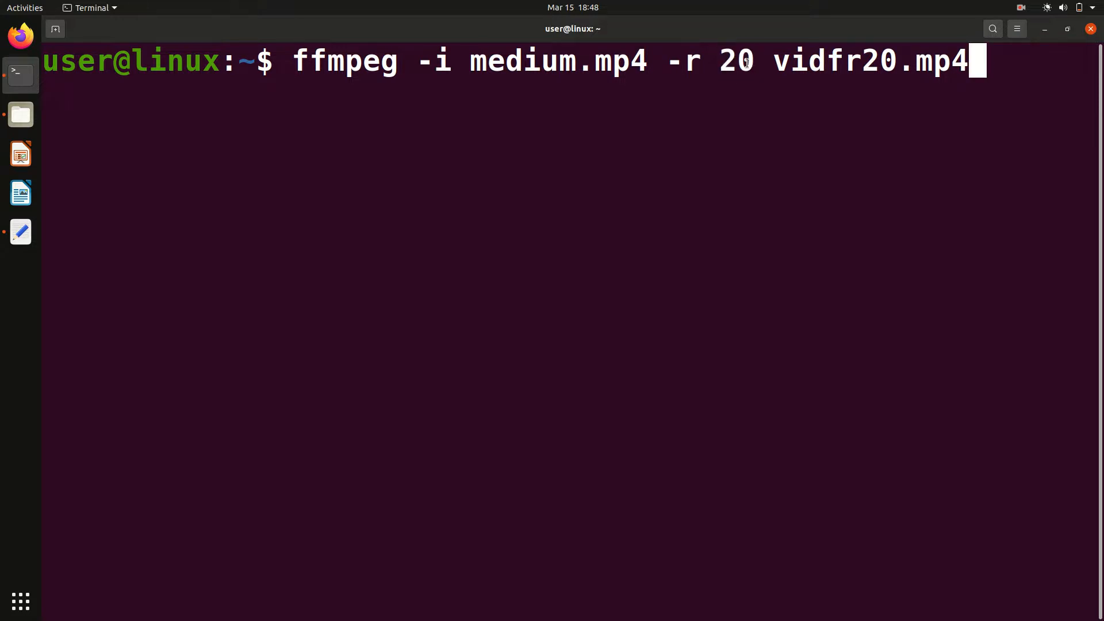
mouse_move(750, 62)
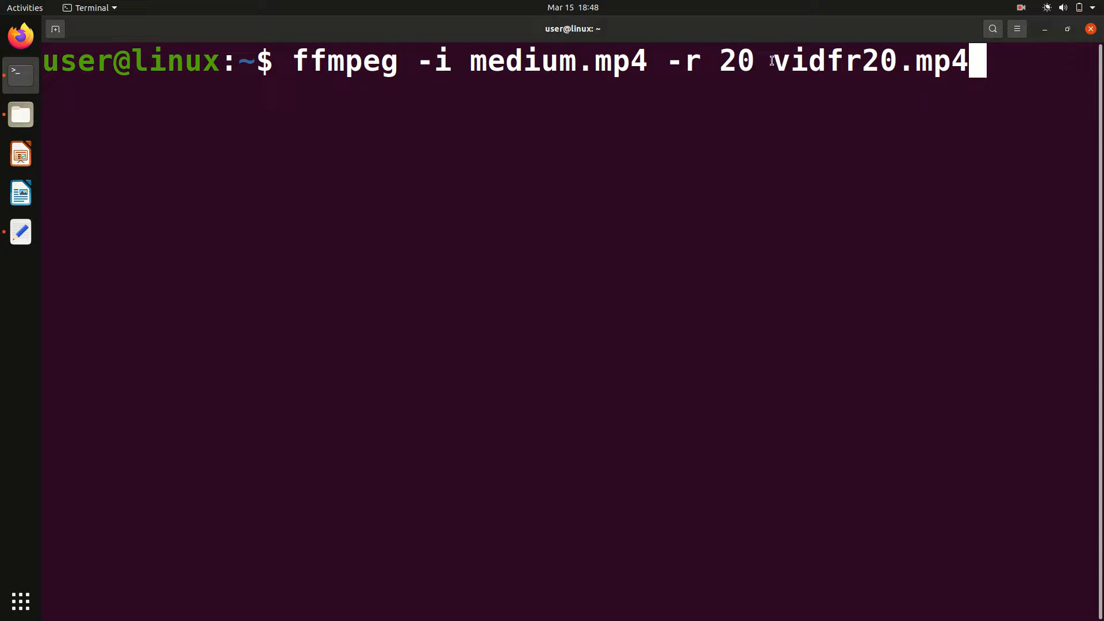
double_click(869, 61)
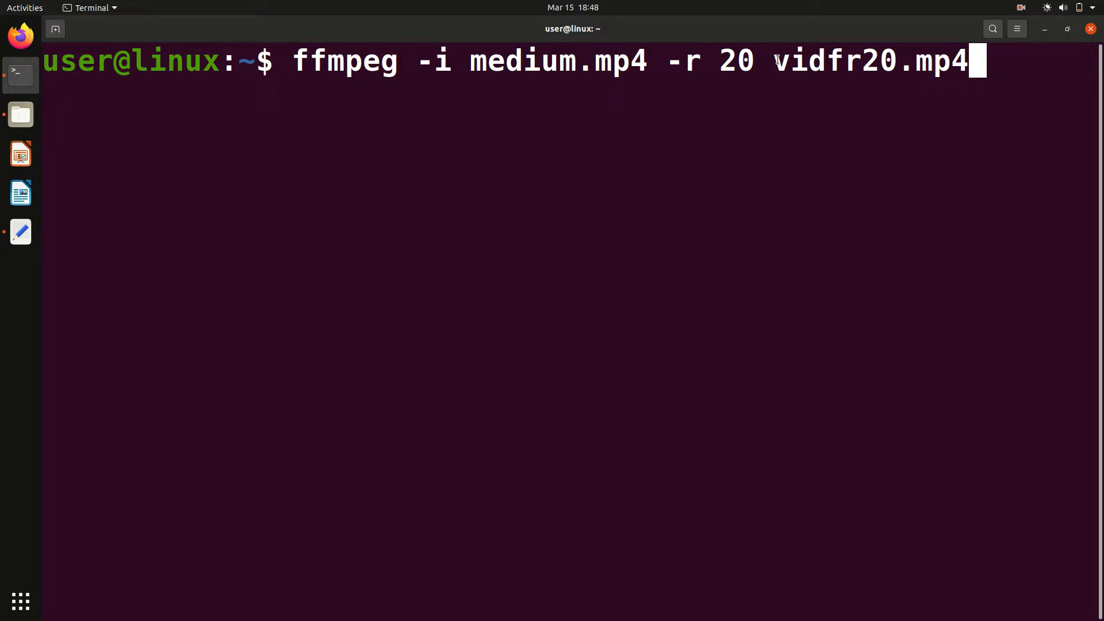
mouse_move(961, 64)
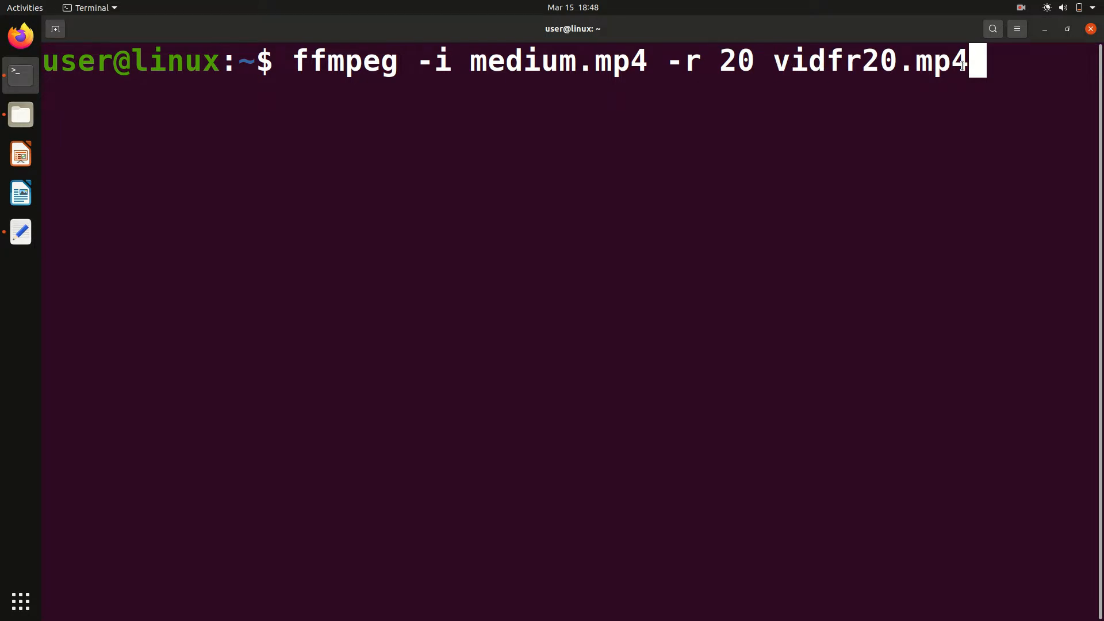
key("Return")
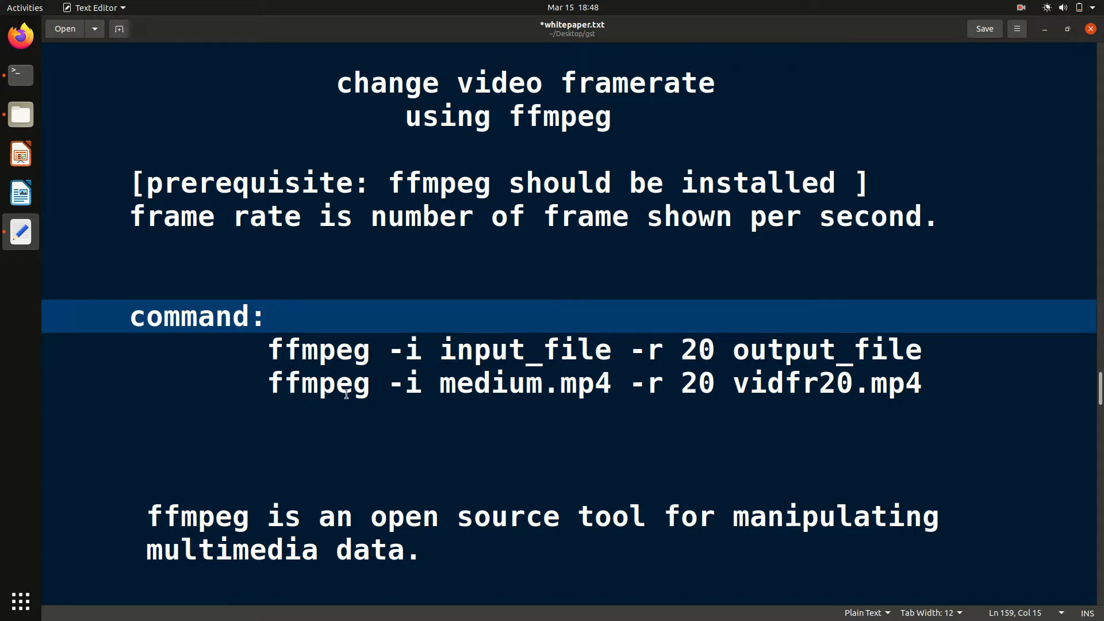
Change the example command's frame rate from 20 to 15 in the notes.
double_click(319, 384)
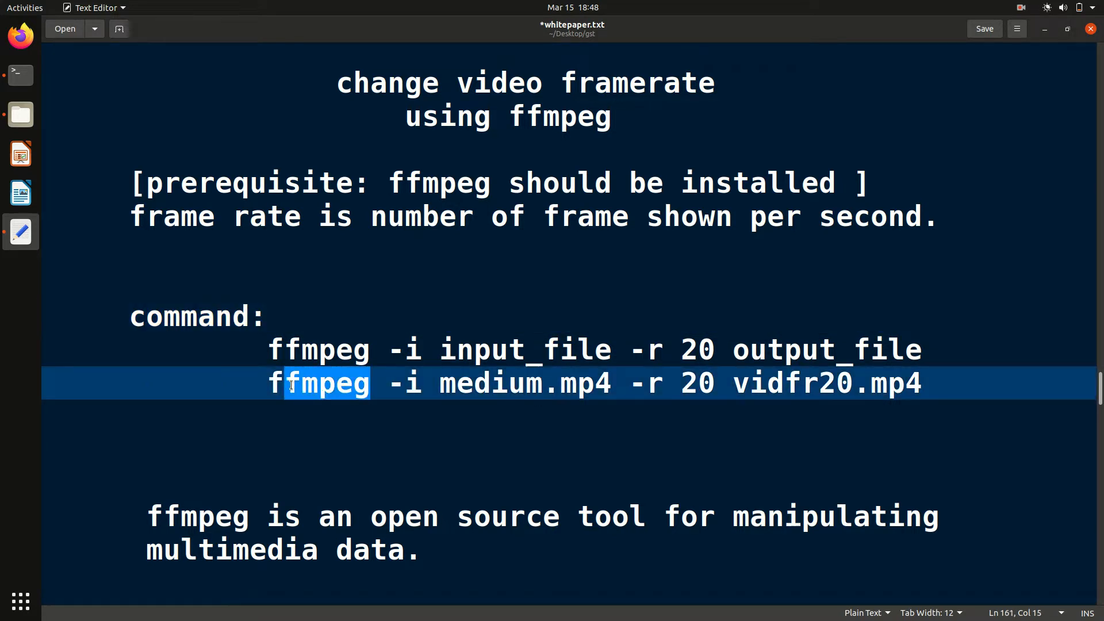
mouse_move(514, 391)
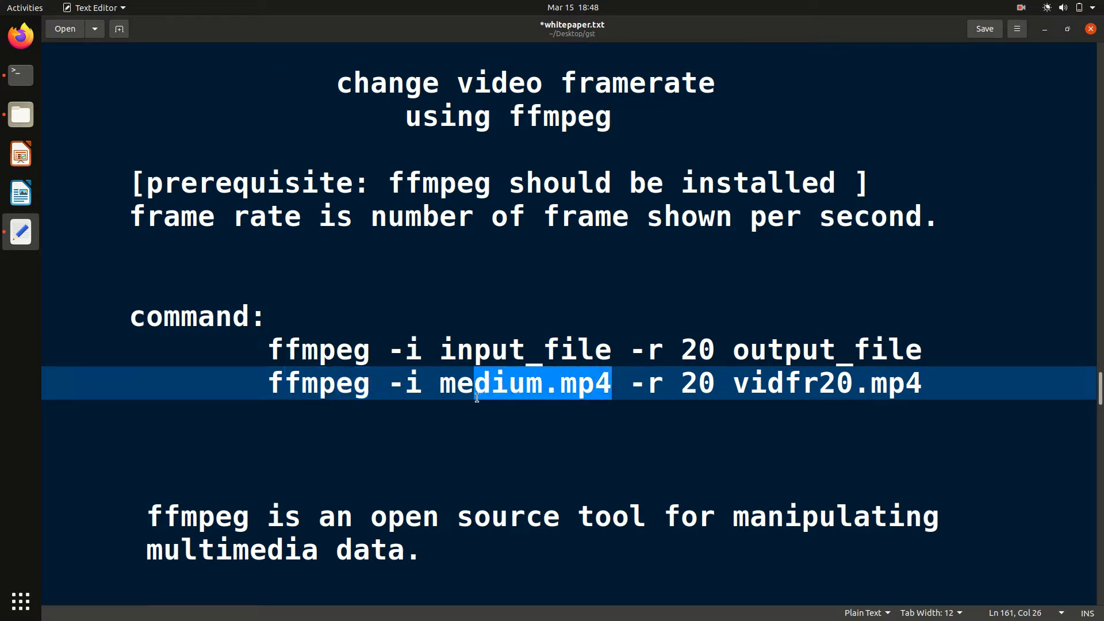
left_click(475, 384)
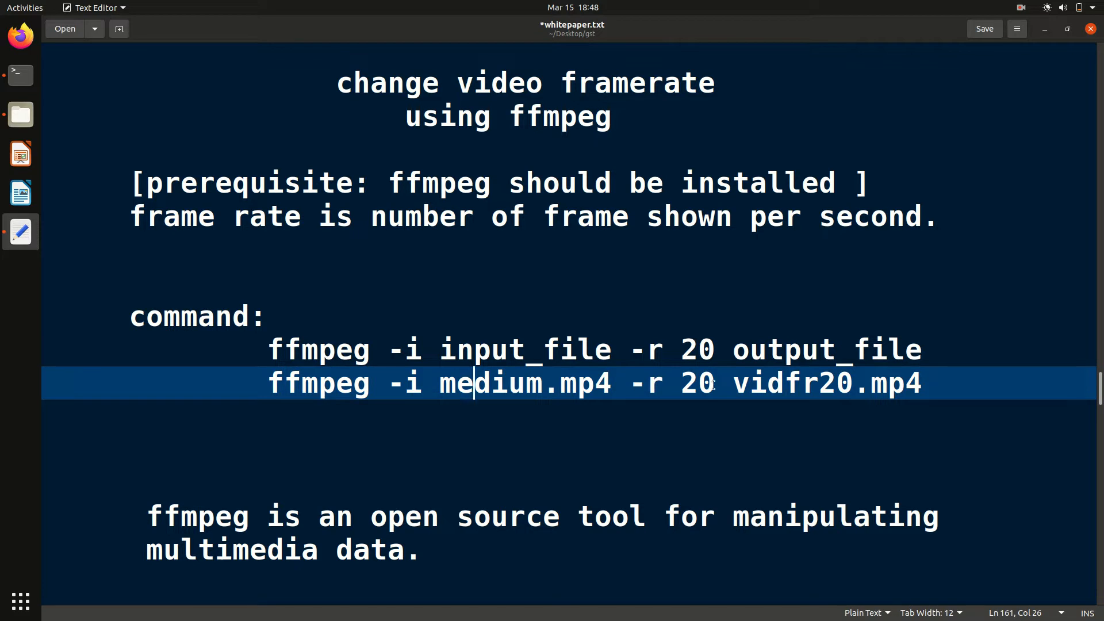
left_click(716, 383)
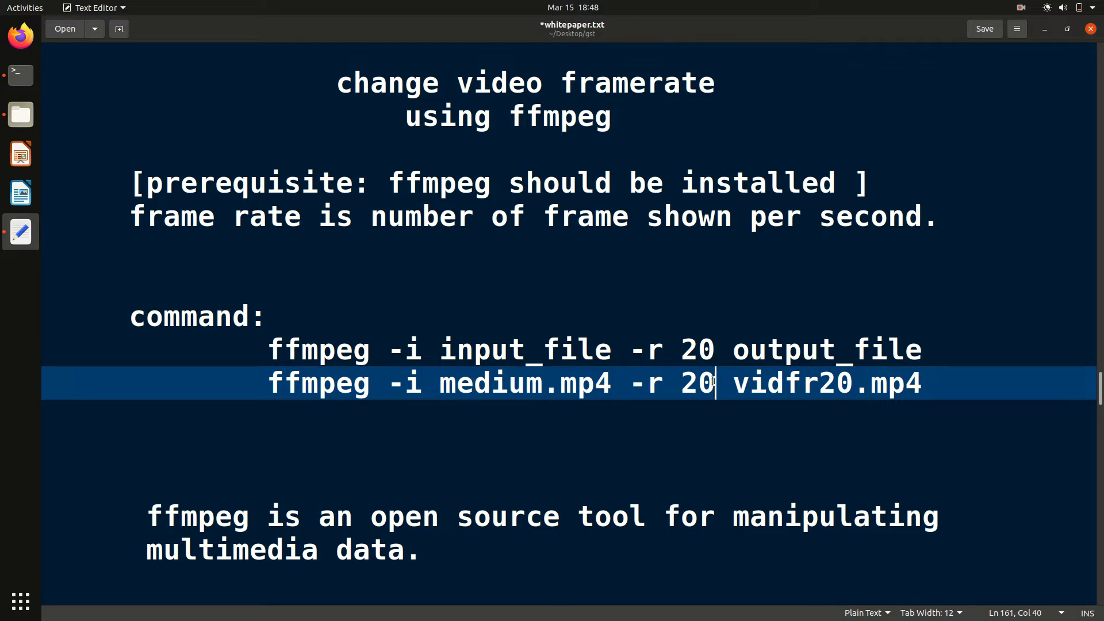
key("BackSpace")
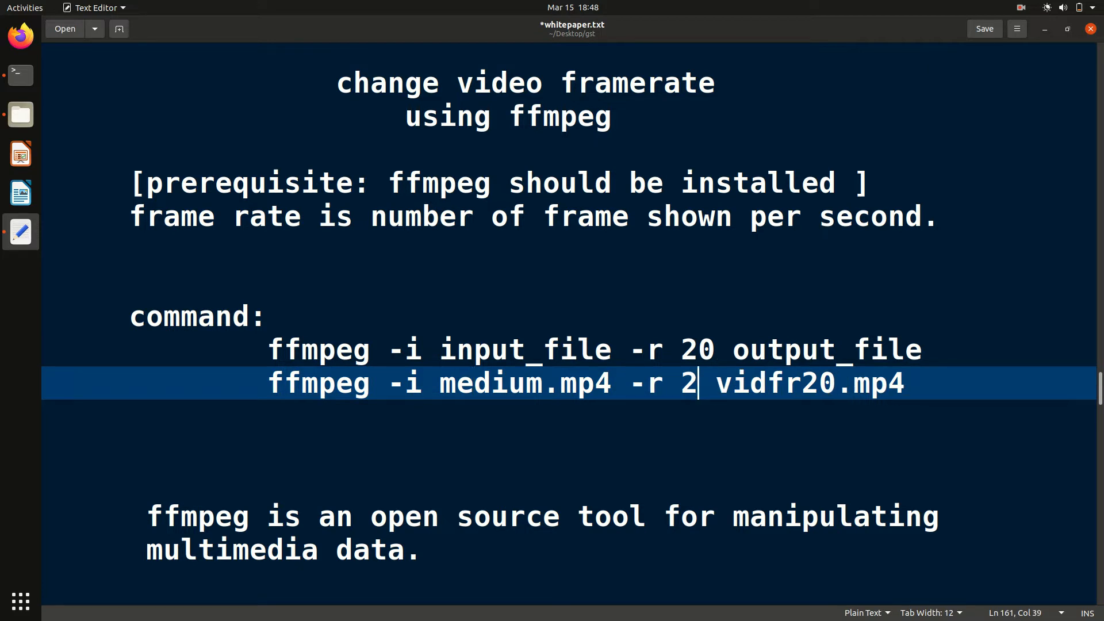
type("1")
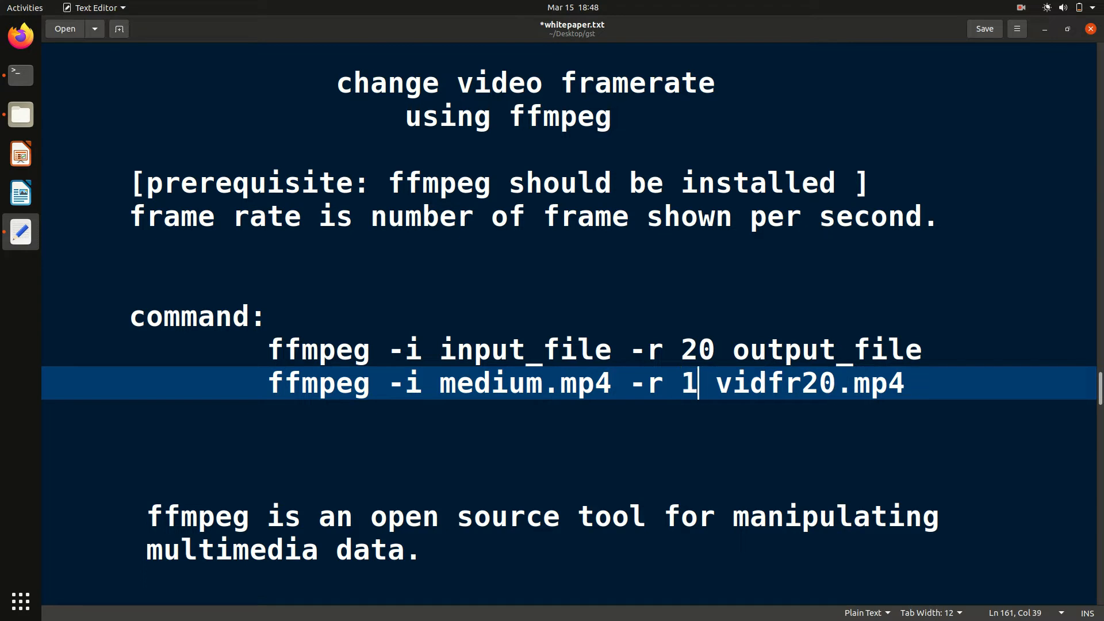
type("5")
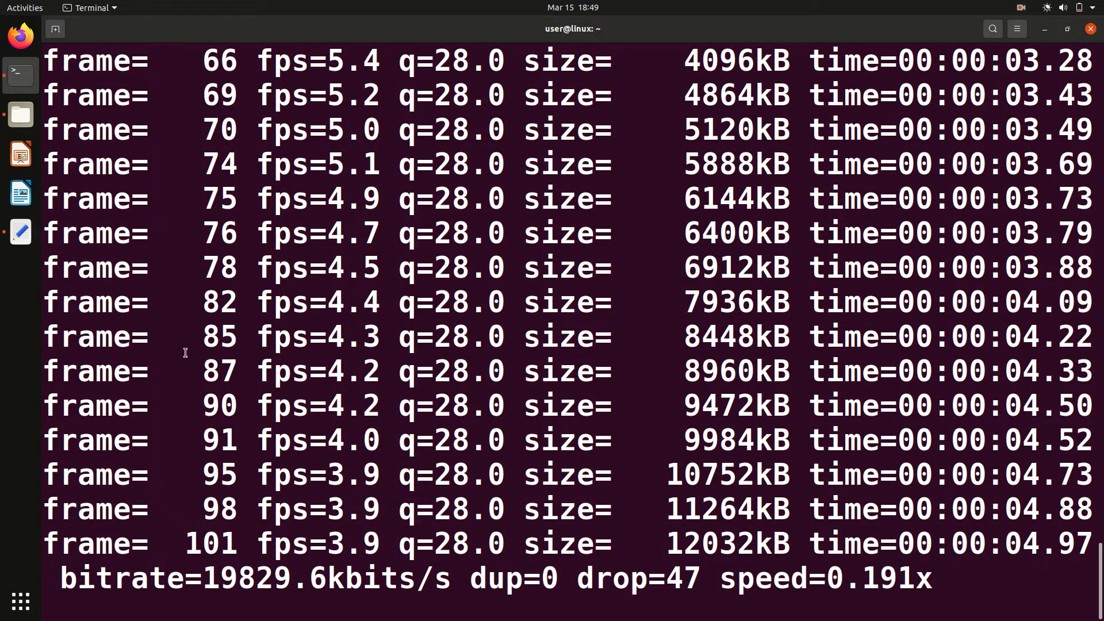
mouse_move(20, 114)
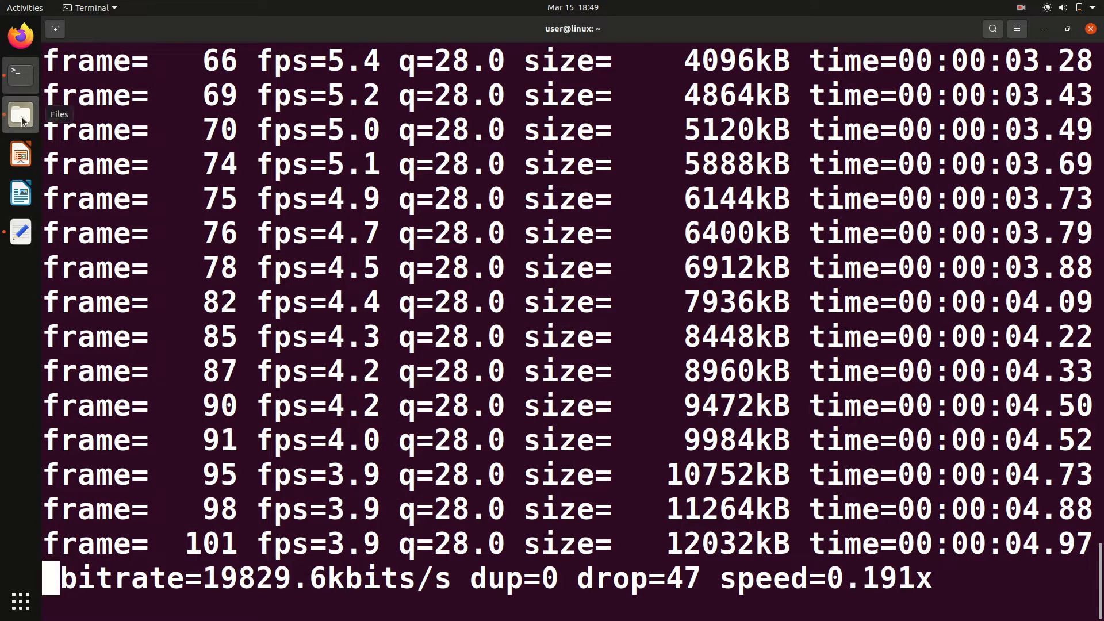
Confirm the conversion finished in Terminal, then show the Home folder in Files.
left_click(20, 114)
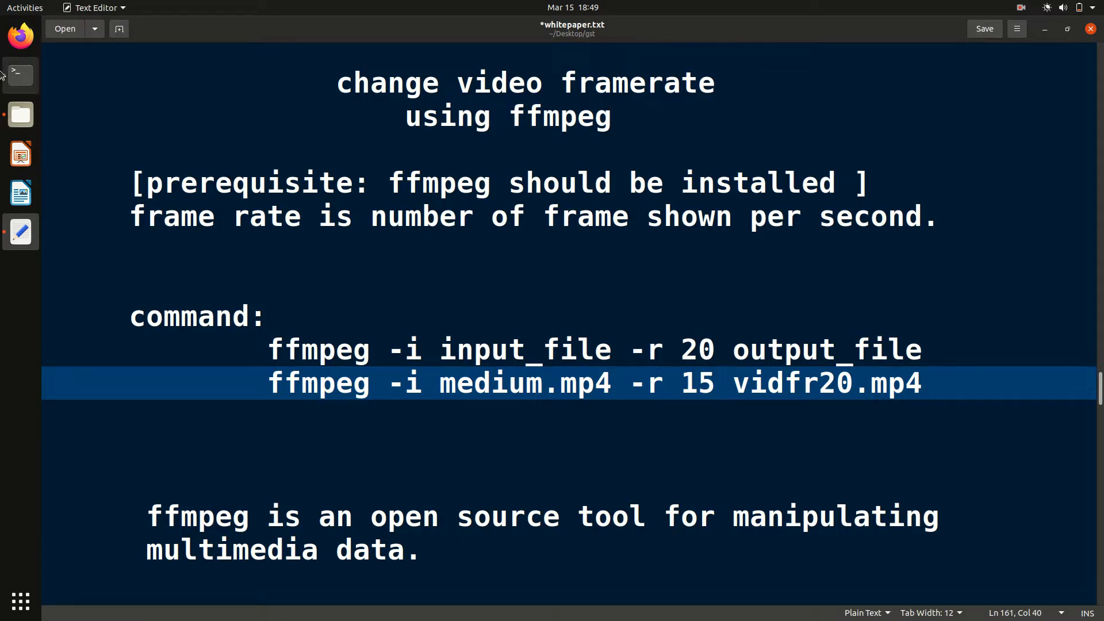
left_click(19, 74)
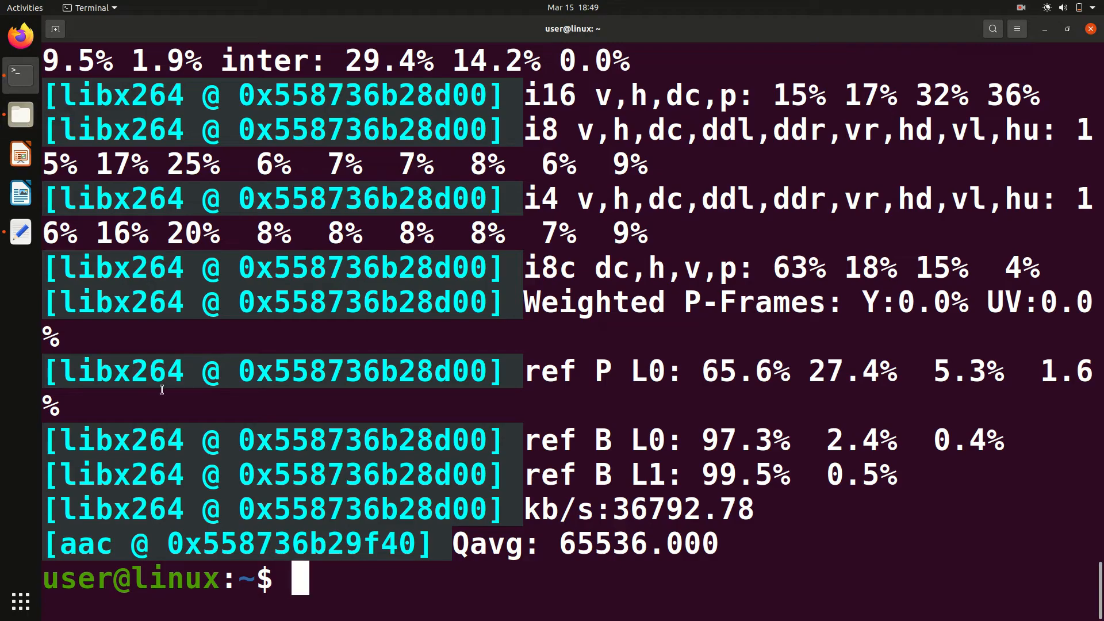
left_click(19, 112)
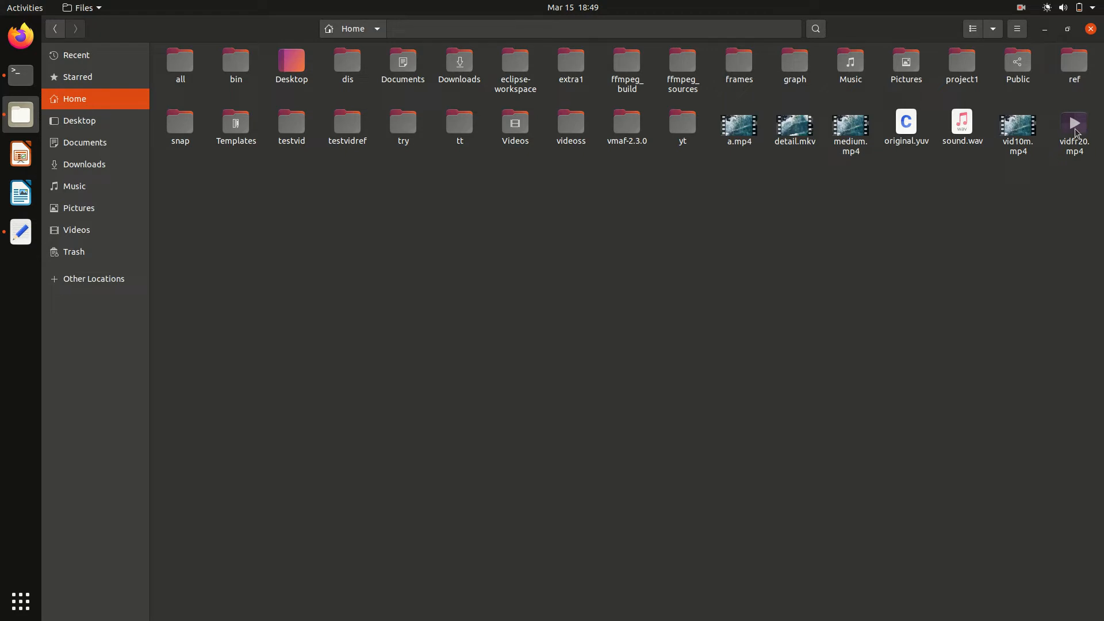
Check vidfr20.mp4's properties report 20.00 fps, then close the properties window.
right_click(1074, 130)
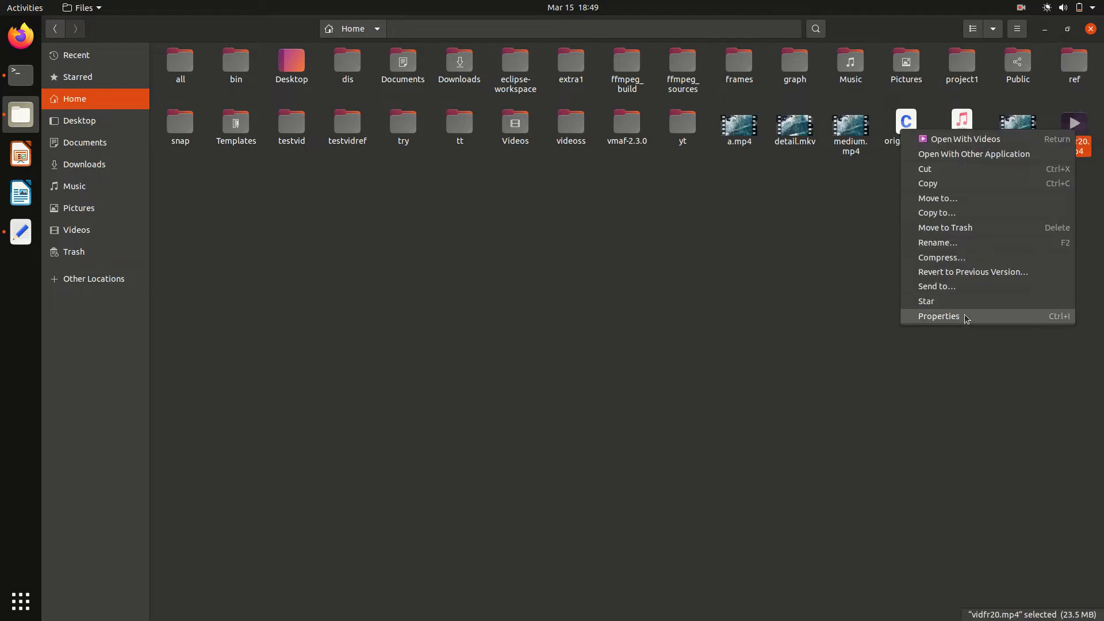
left_click(938, 315)
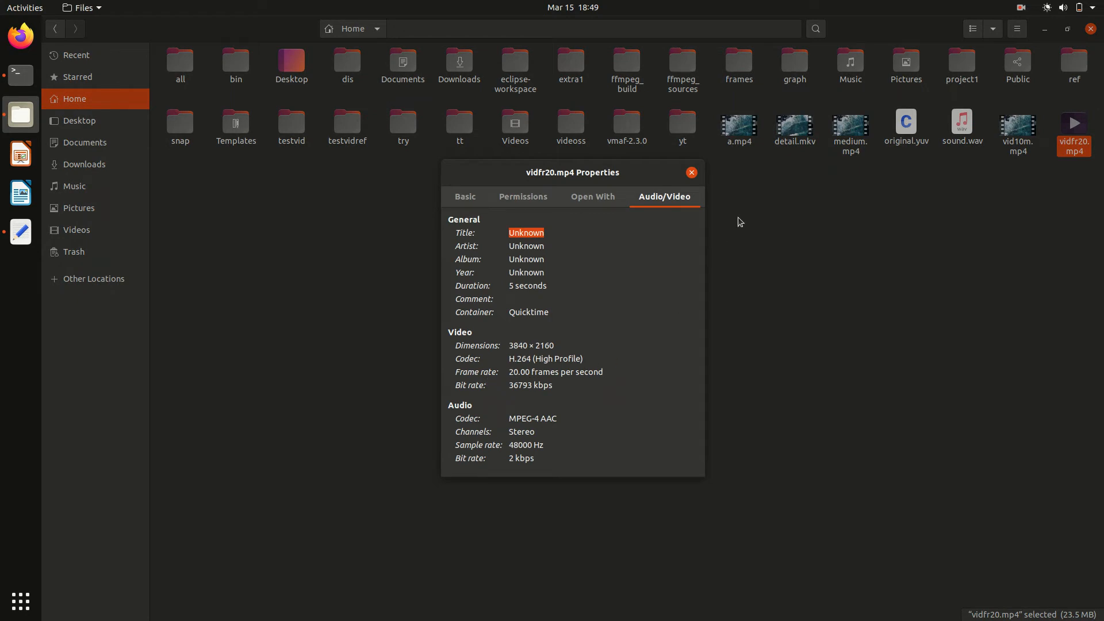
left_click(690, 172)
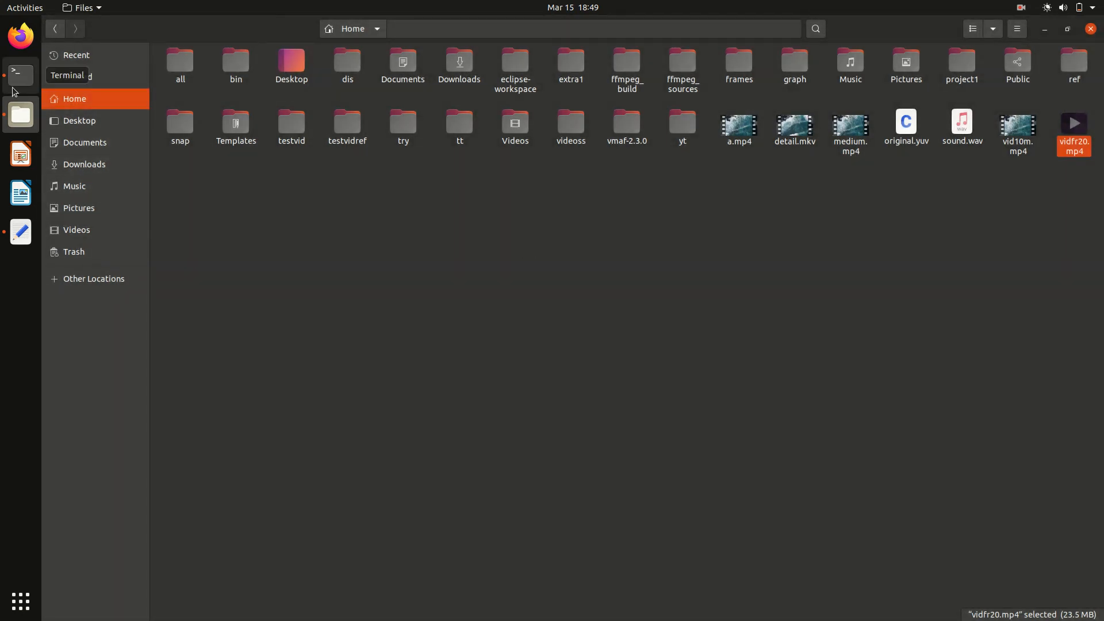
Return from the terminal to the framerate notes in Text Editor.
left_click(20, 74)
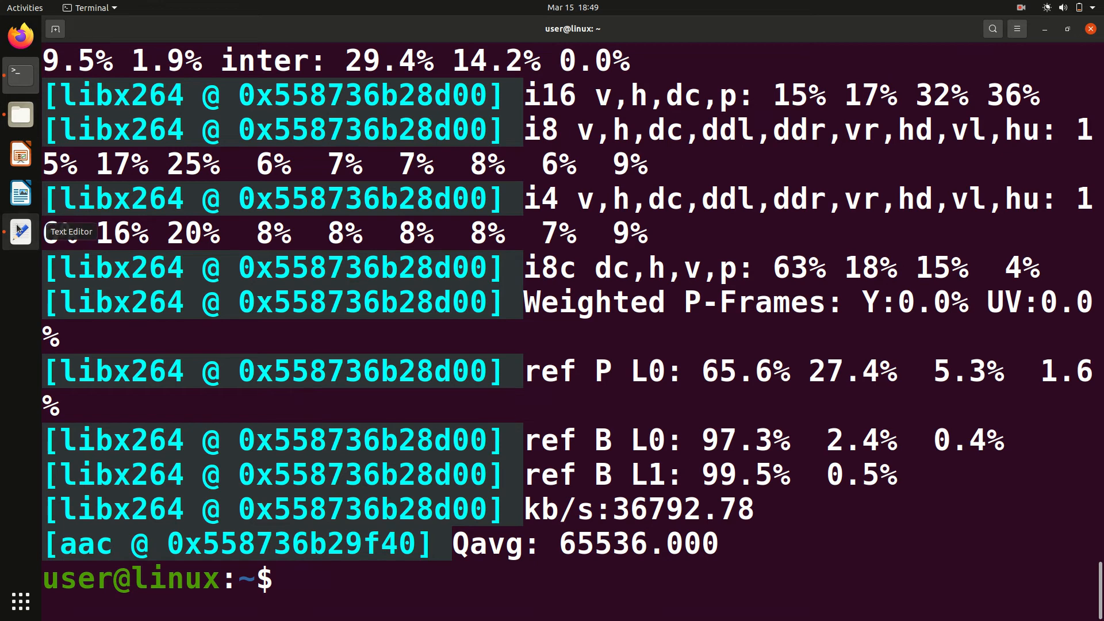
left_click(19, 231)
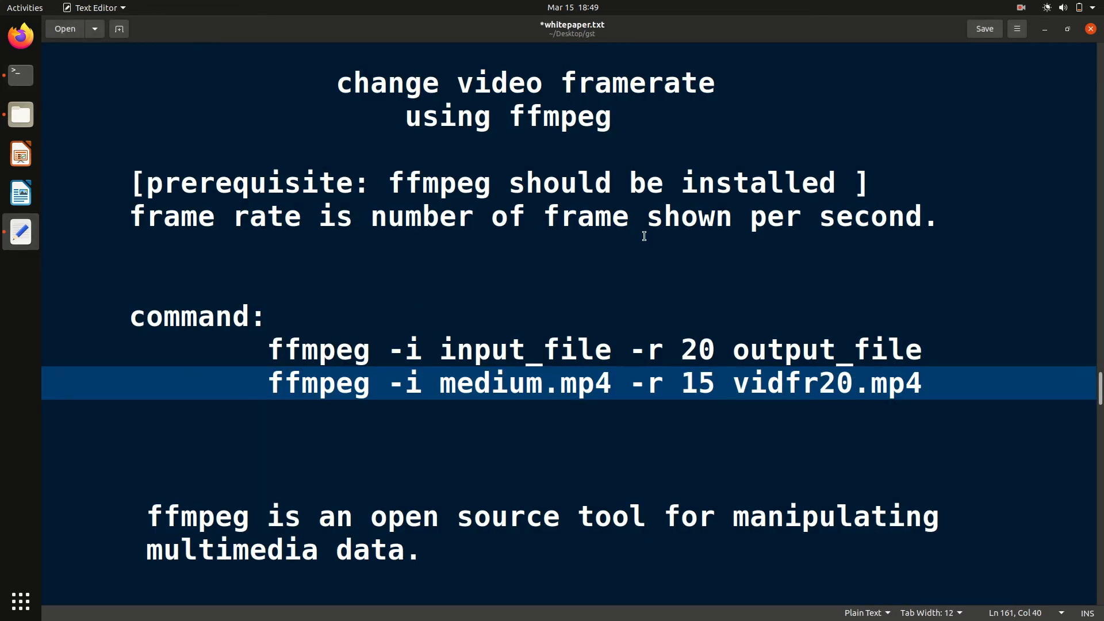
left_click(1021, 8)
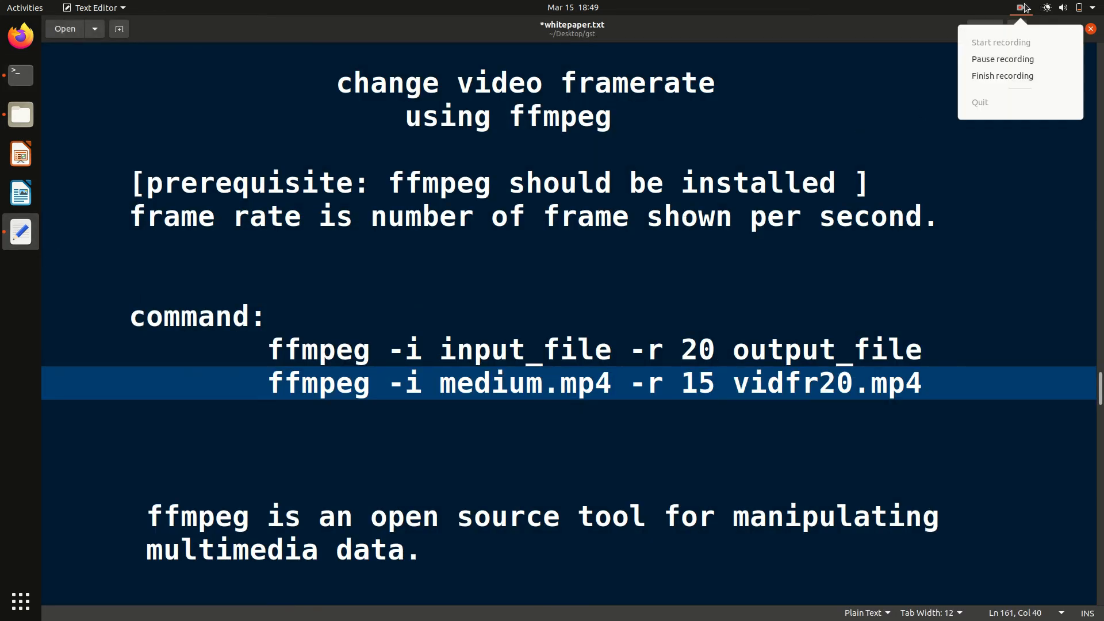